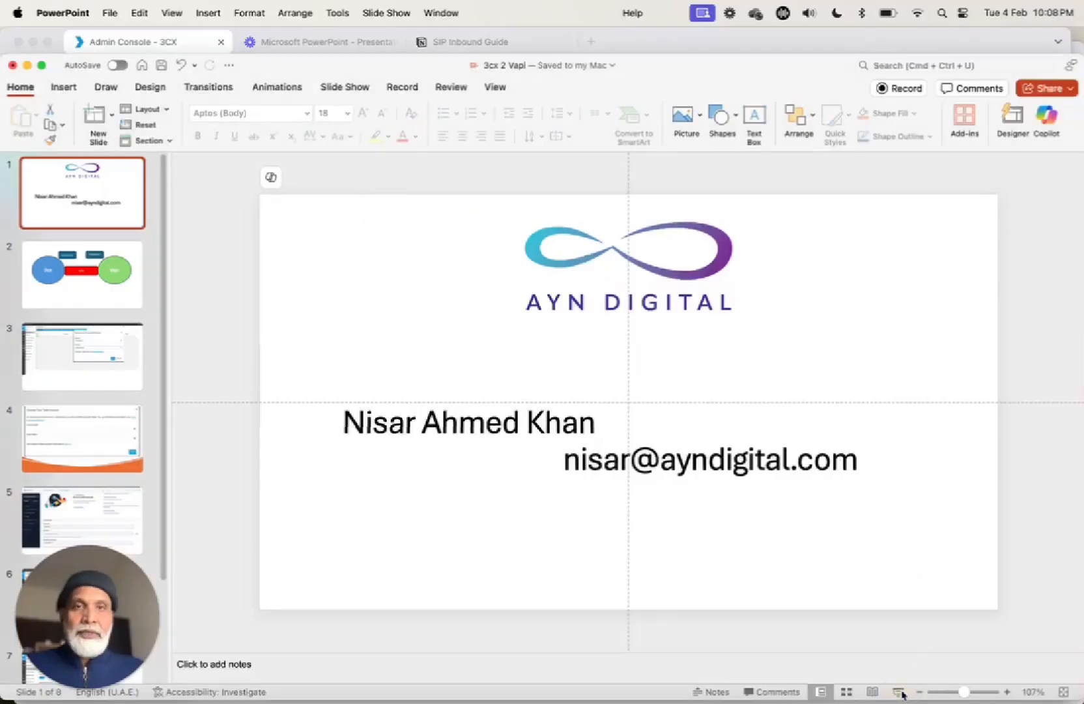
Advance the slide show to the 3cx2vapi trunk form with Twilio registrar and port 5060.
click(898, 691)
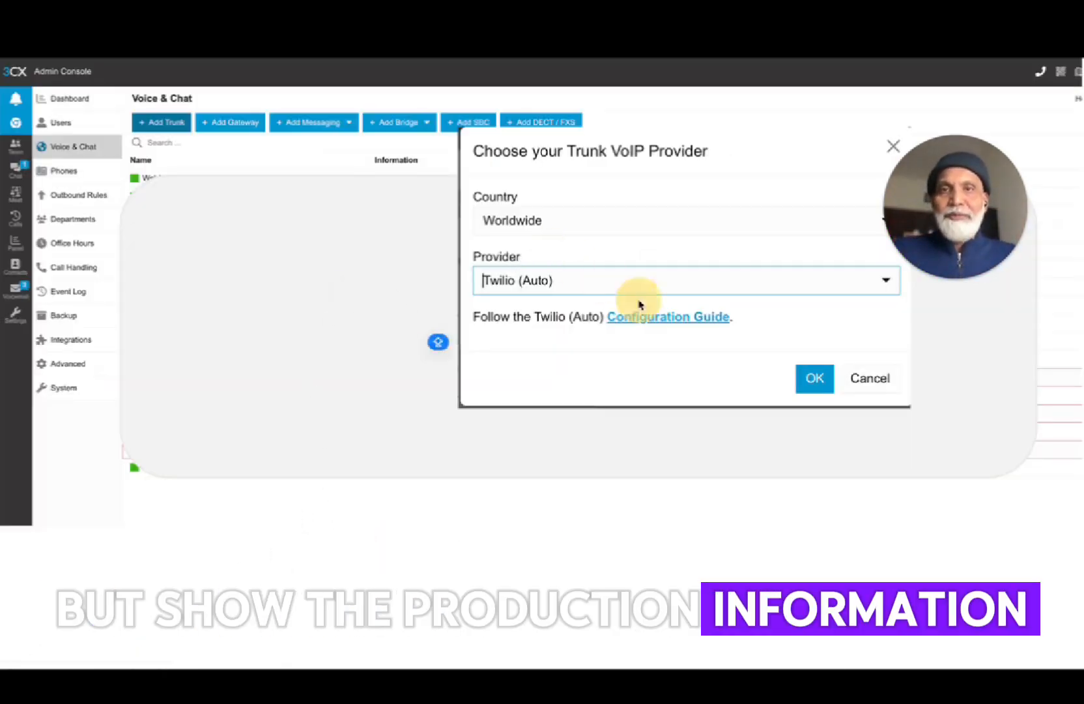
mouse_move(649, 366)
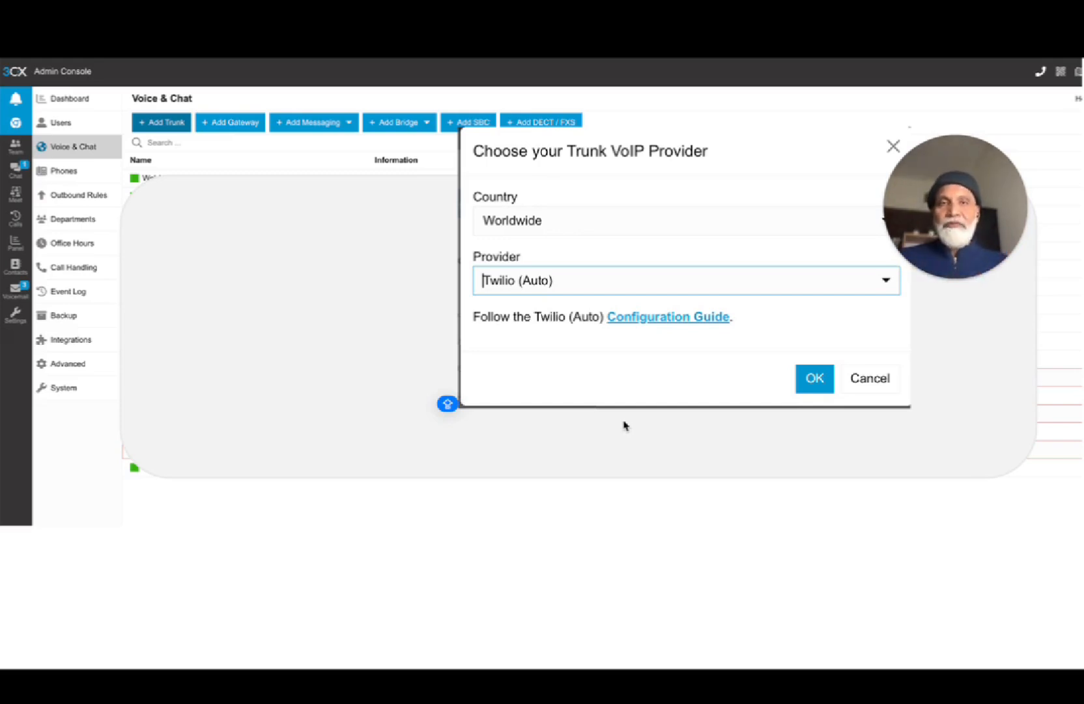
mouse_move(655, 365)
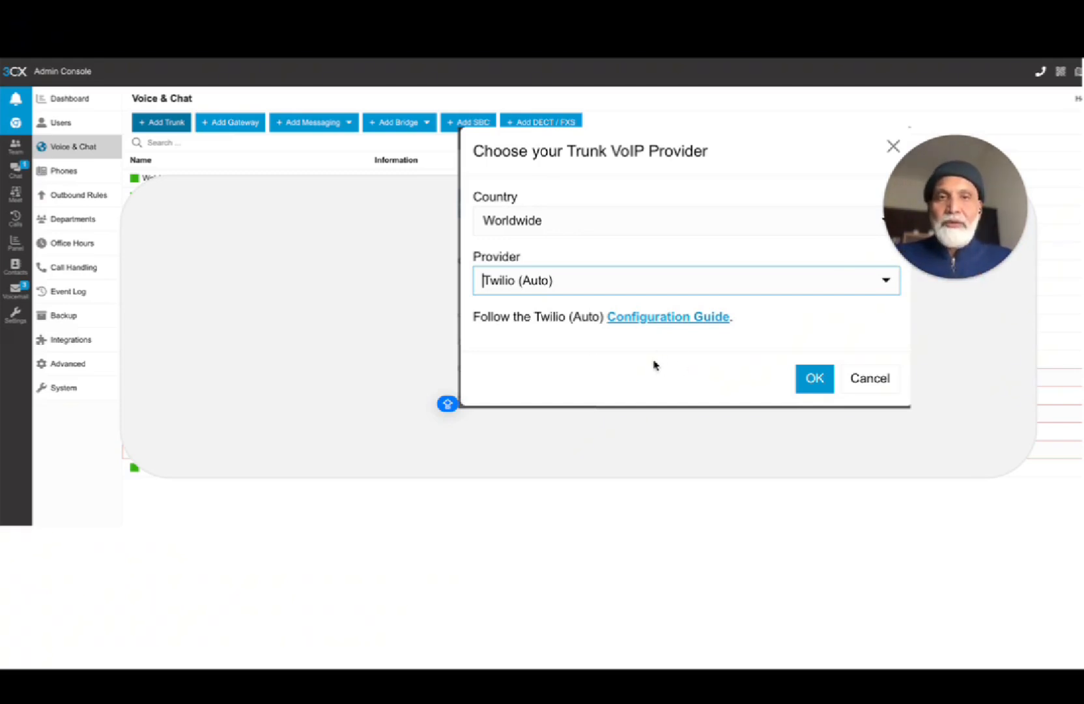
mouse_move(629, 283)
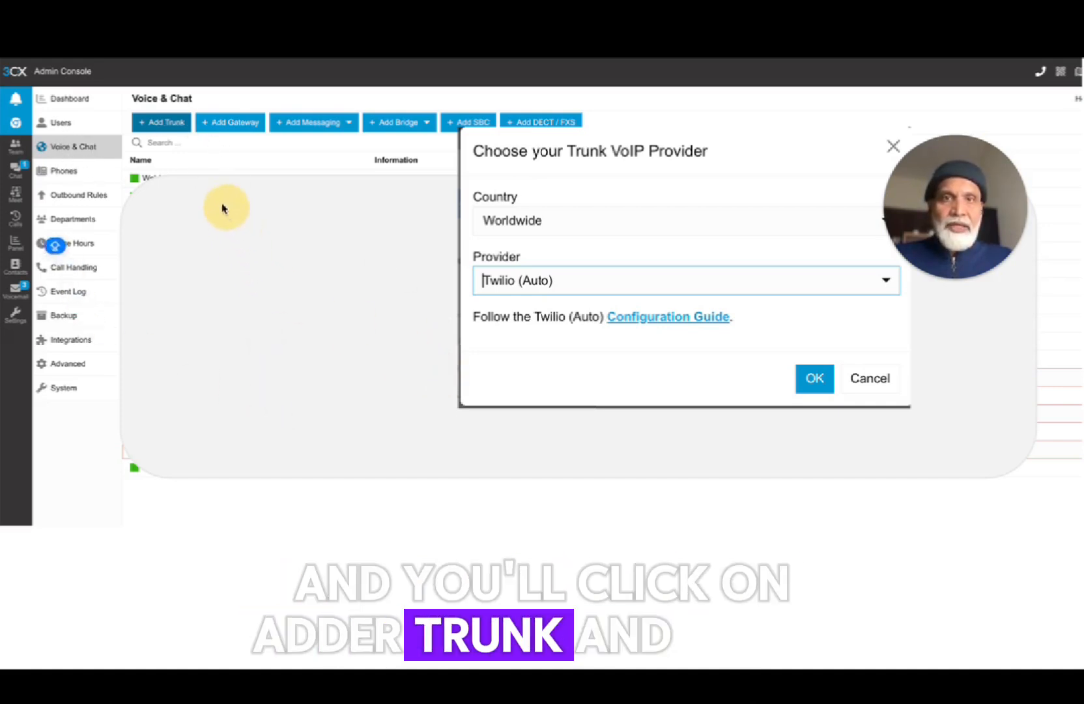
mouse_move(553, 211)
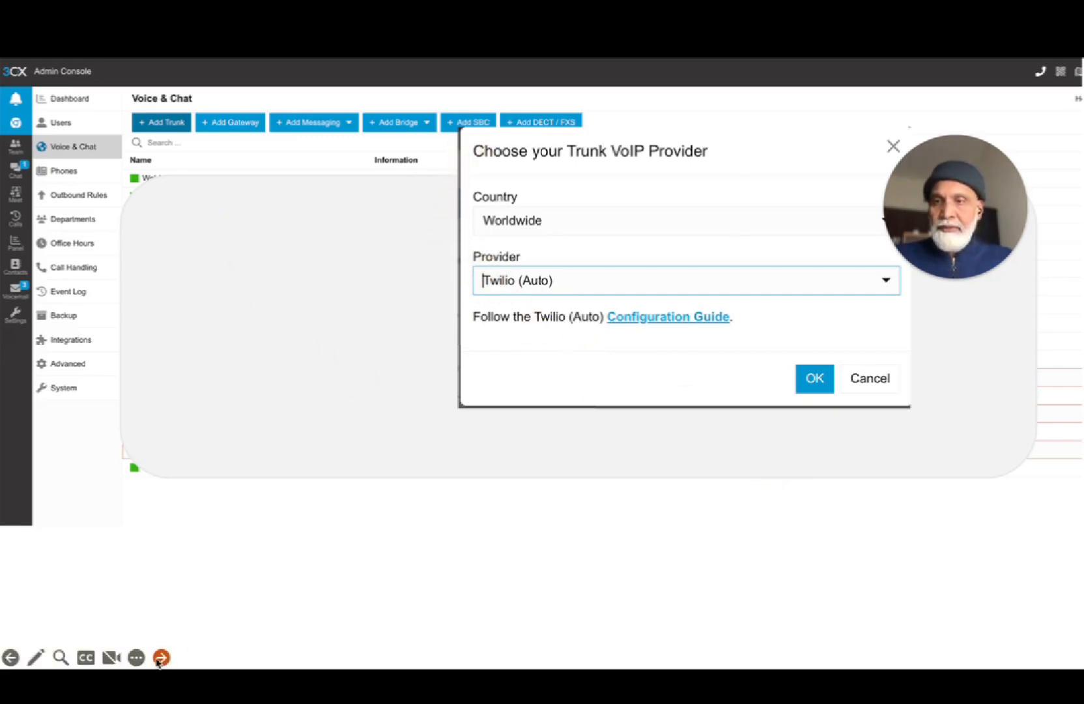
click(815, 378)
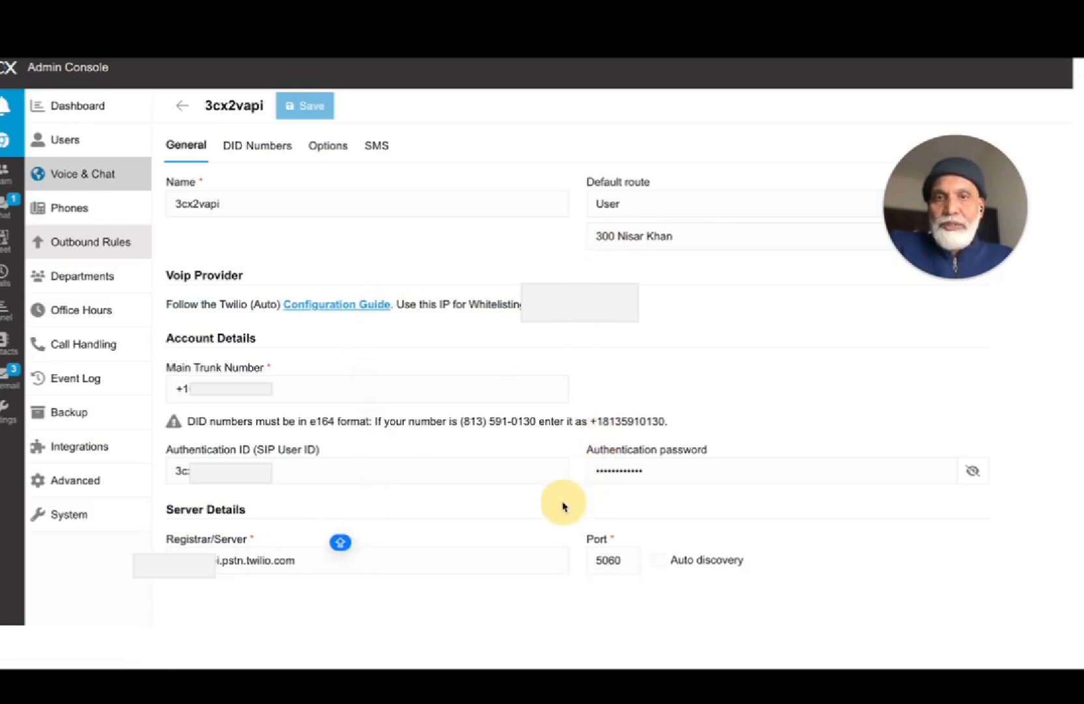
mouse_move(746, 338)
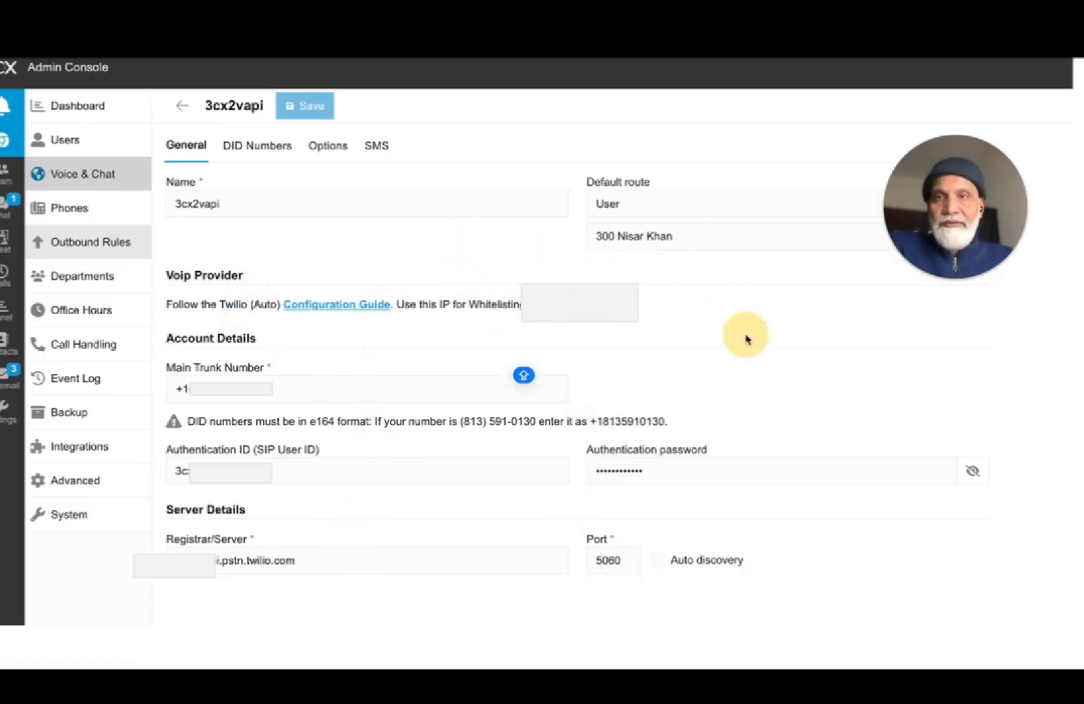
mouse_move(827, 419)
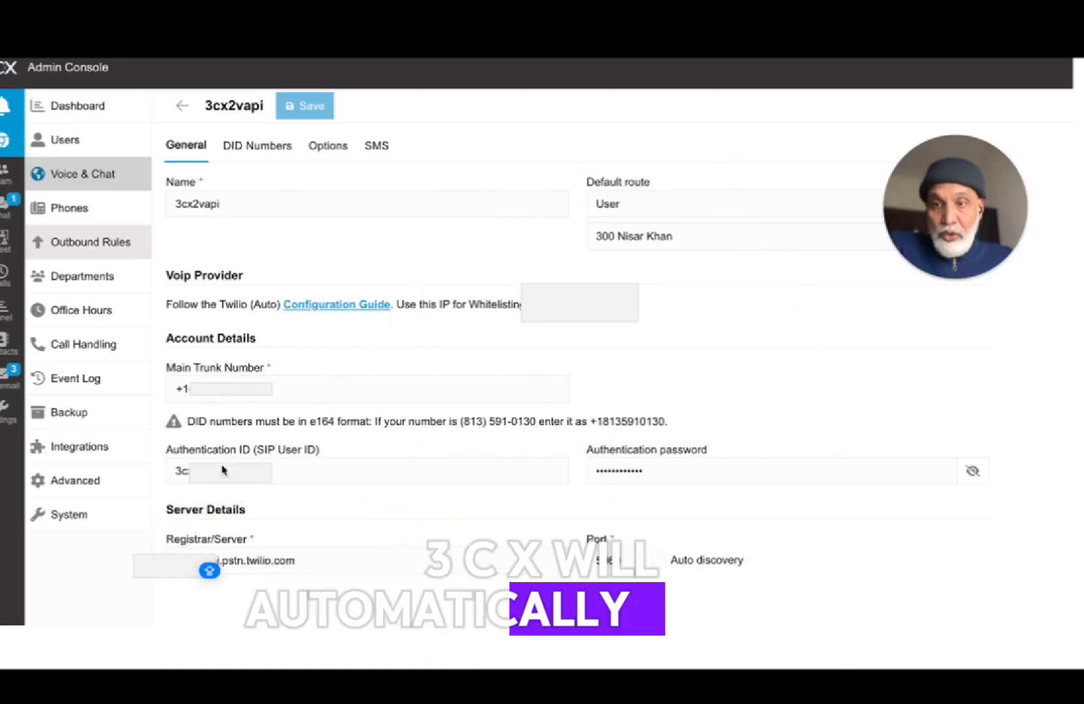
mouse_move(707, 509)
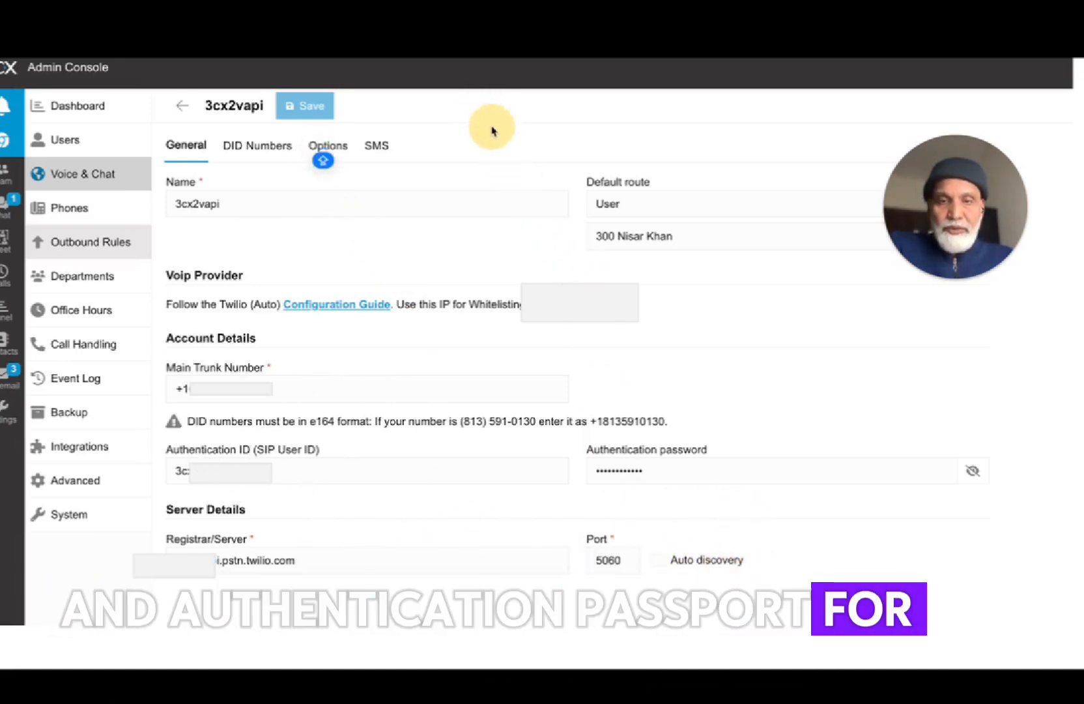
mouse_move(505, 151)
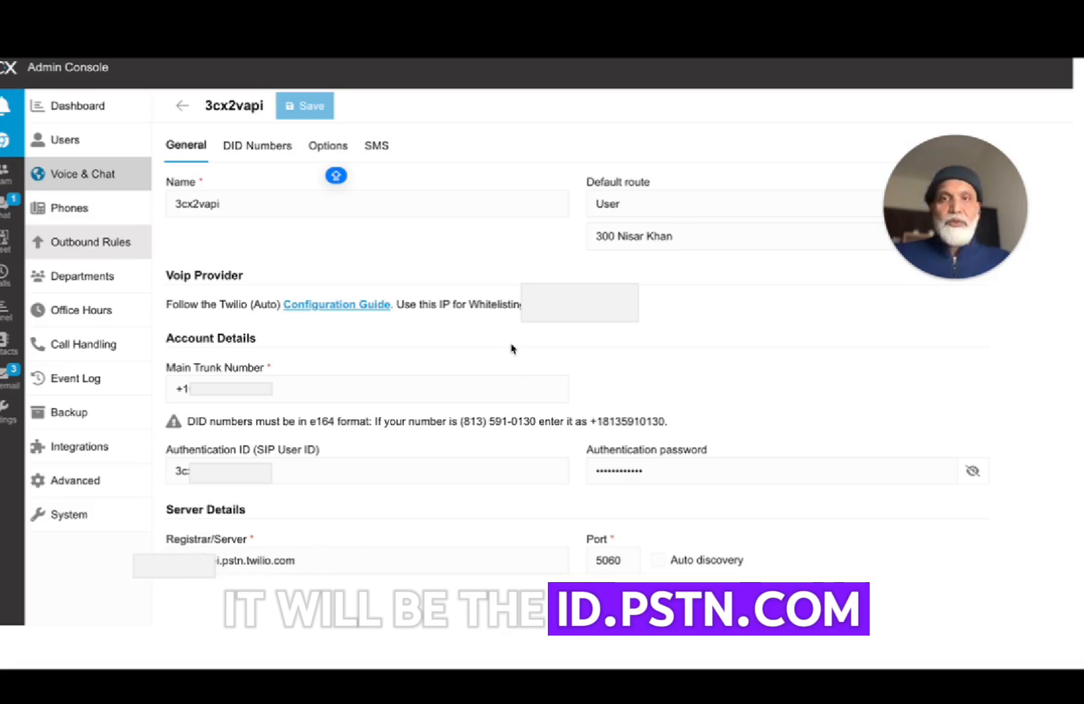
mouse_move(843, 417)
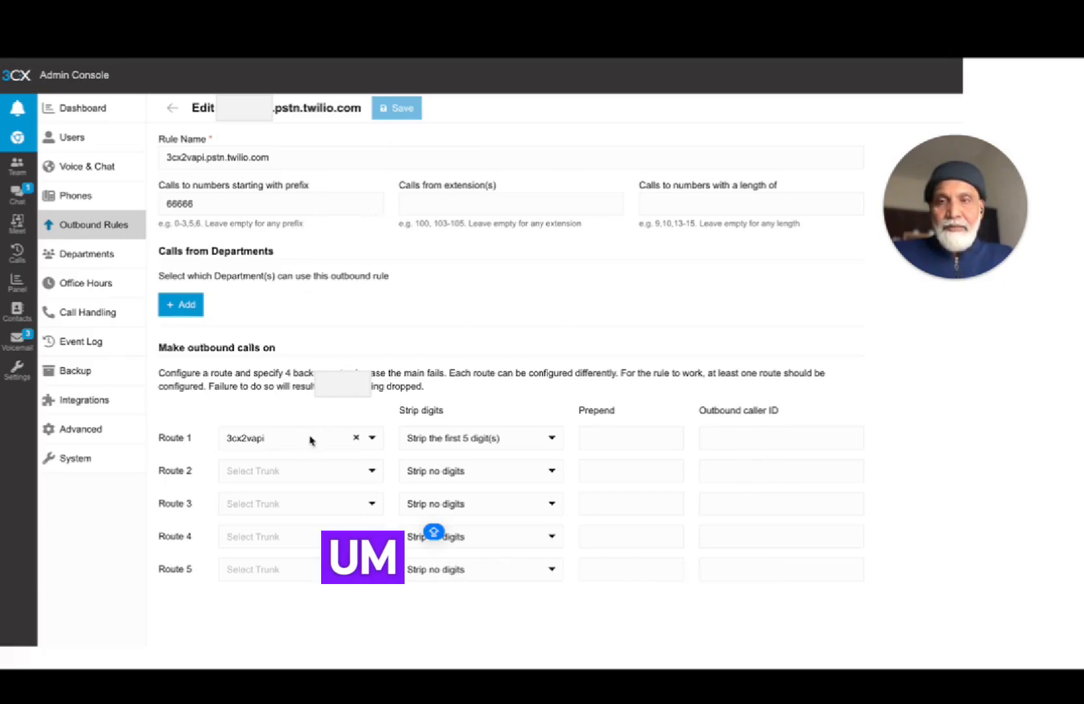
mouse_move(661, 435)
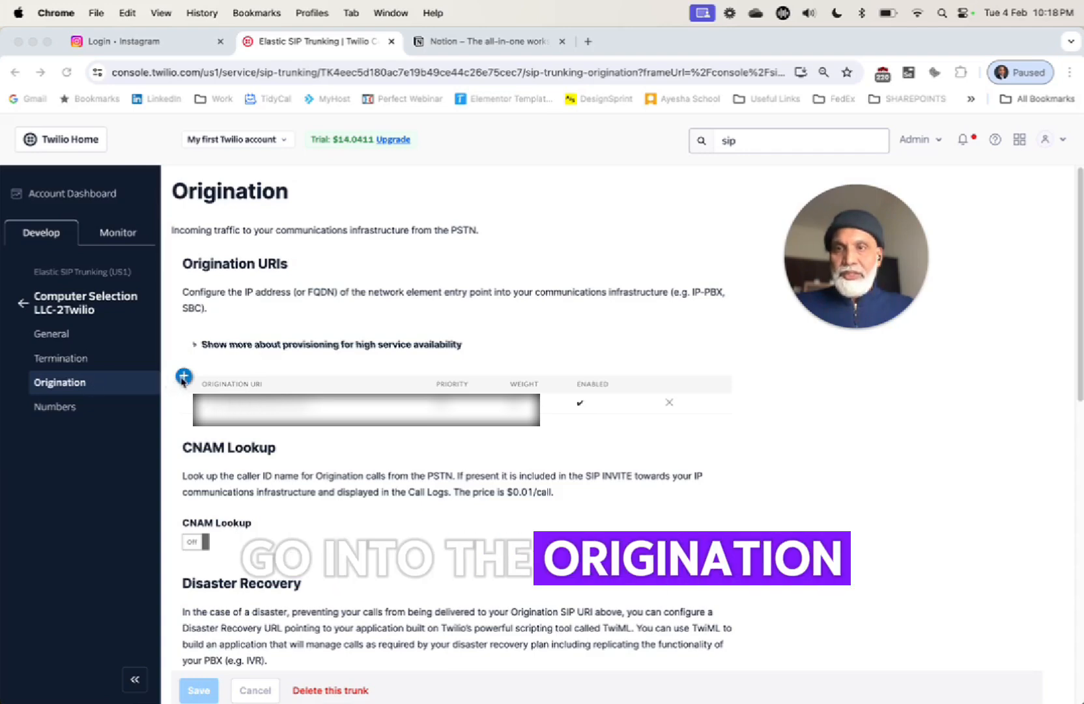
click(184, 377)
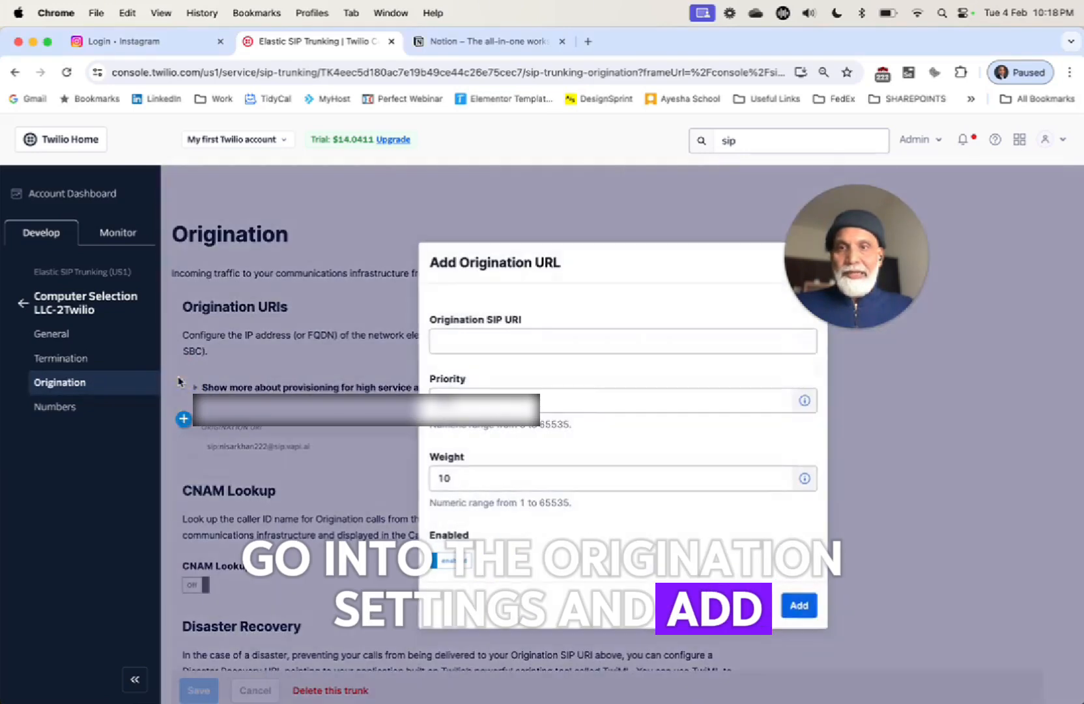
click(620, 341)
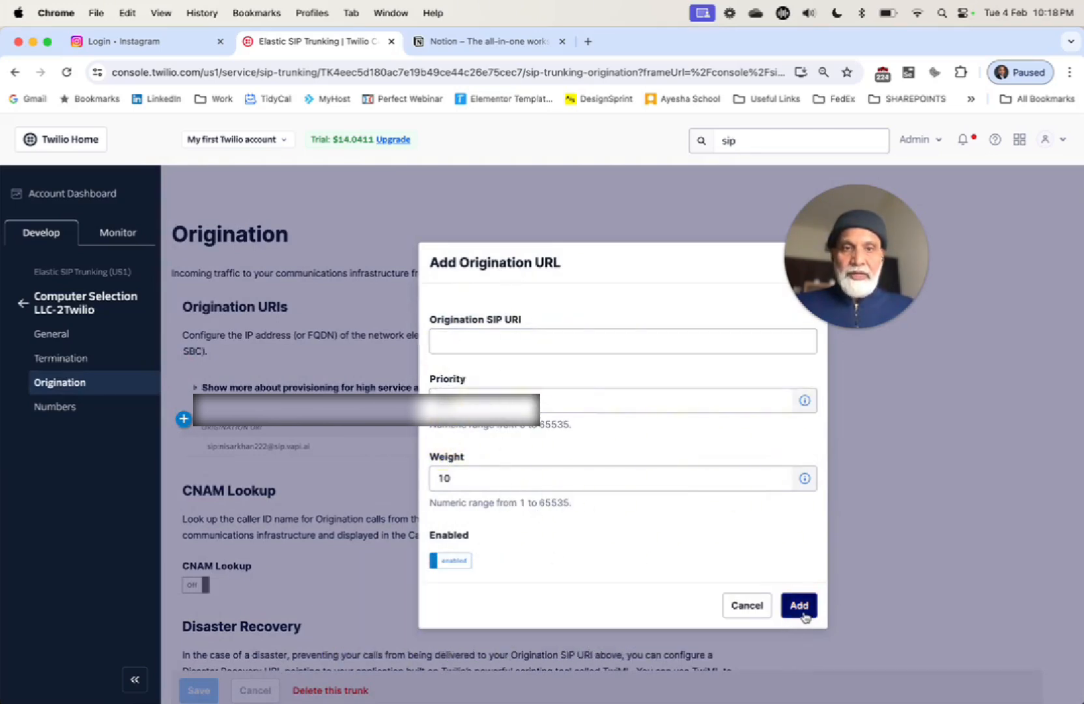
click(799, 604)
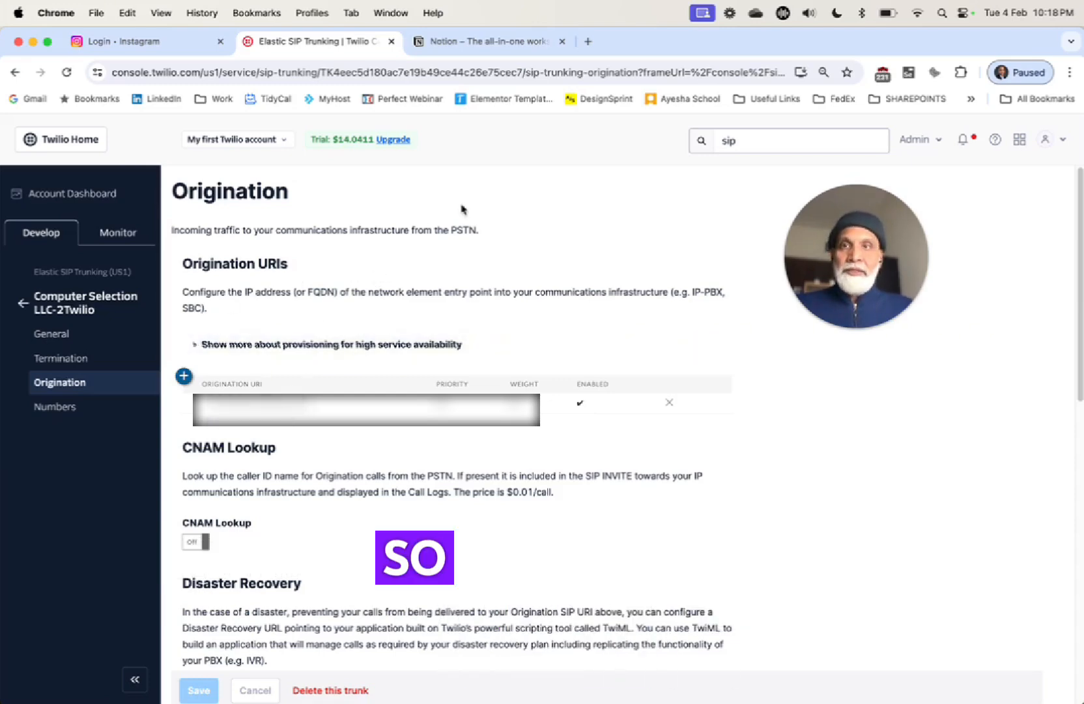
Review the guide's Vapi curl request and highlight the sipUri username placeholder.
click(490, 42)
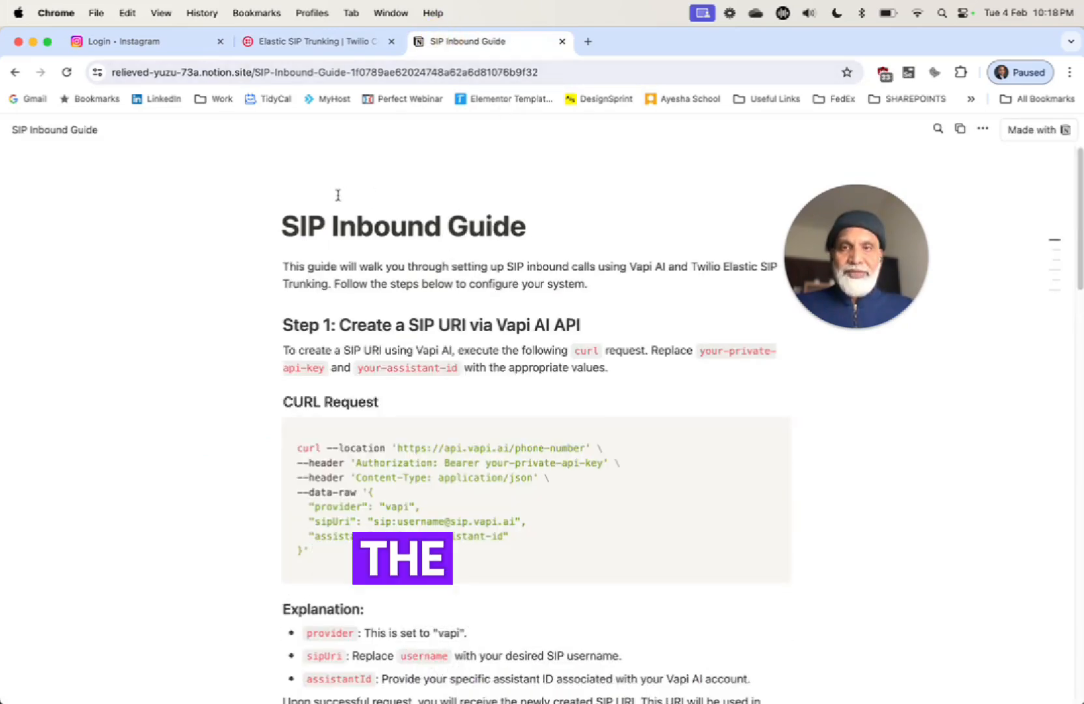
scroll(down, 3)
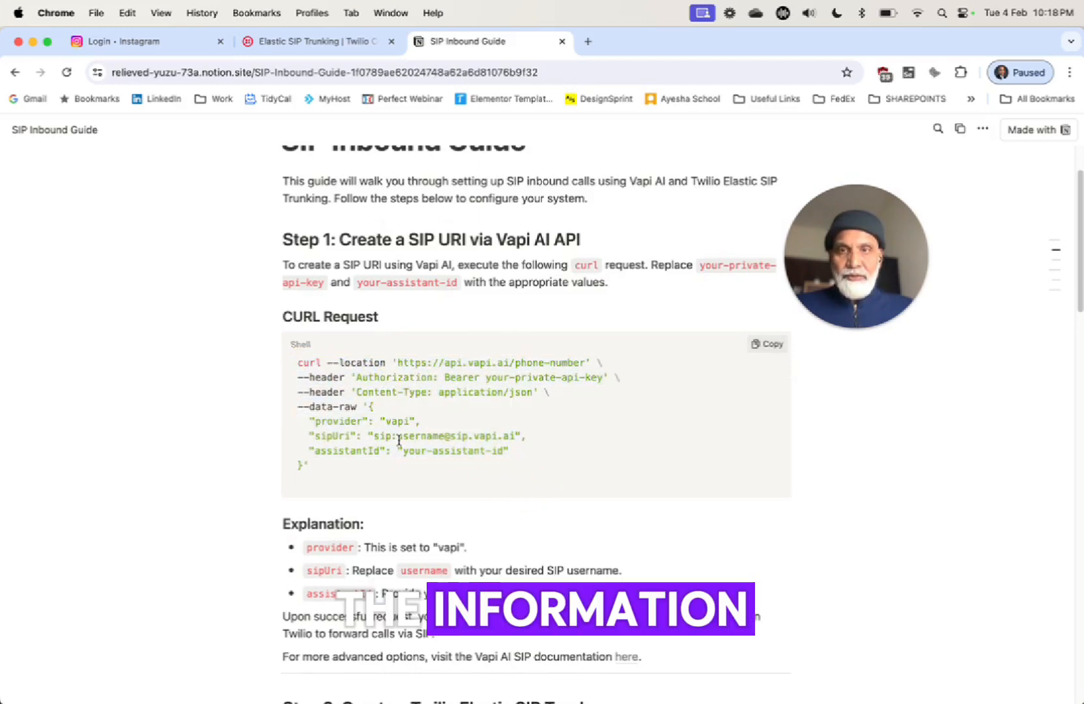
double_click(404, 437)
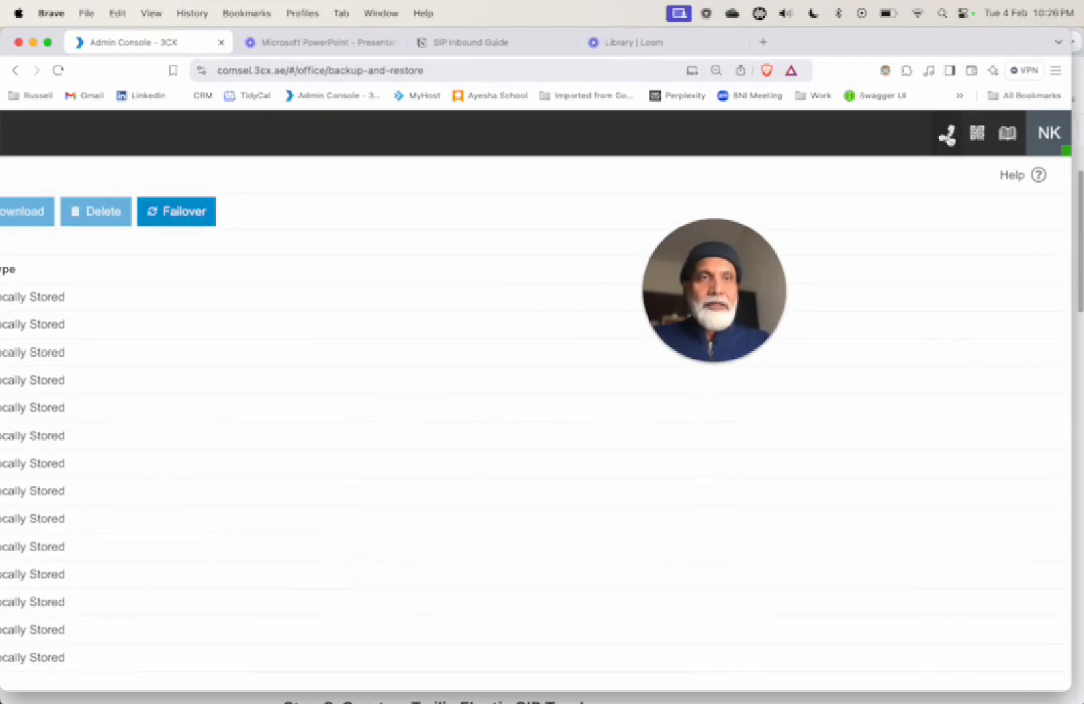
Dial 999 from the Web Client, let it connect about 20 seconds, then hang up.
click(946, 133)
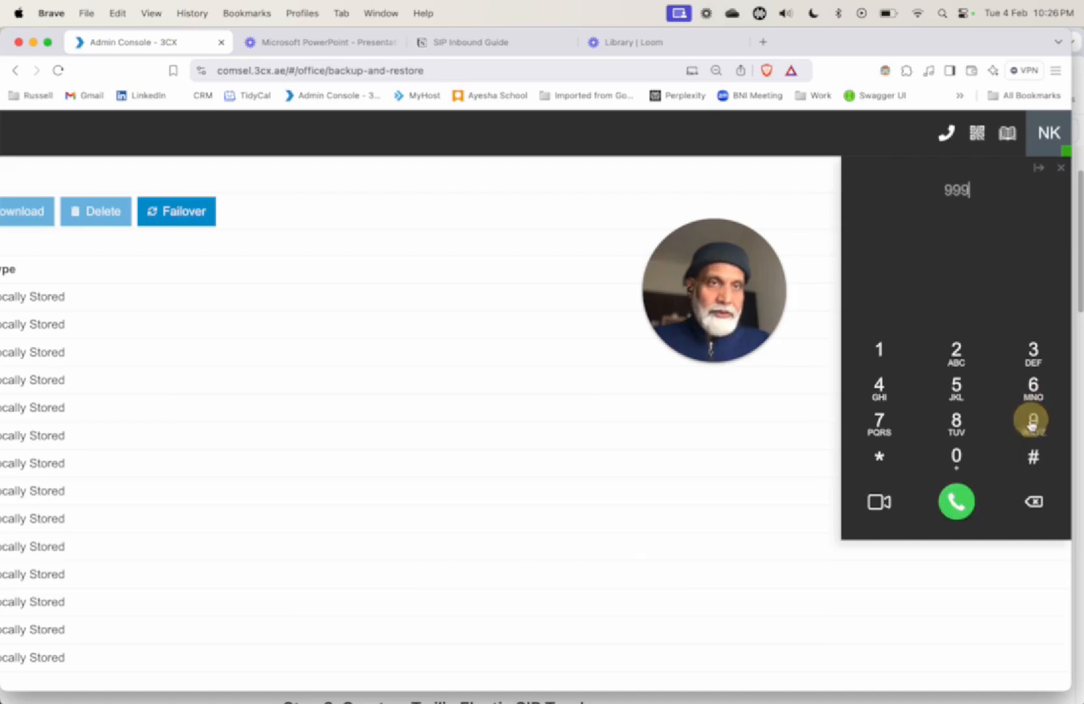
click(957, 502)
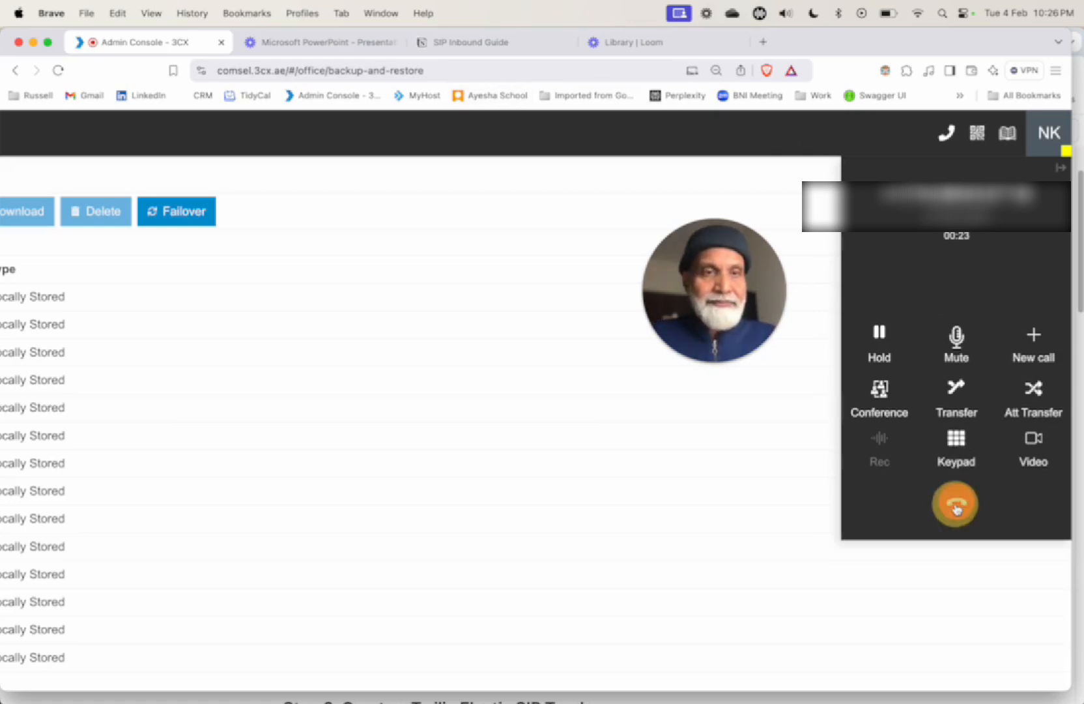
click(955, 503)
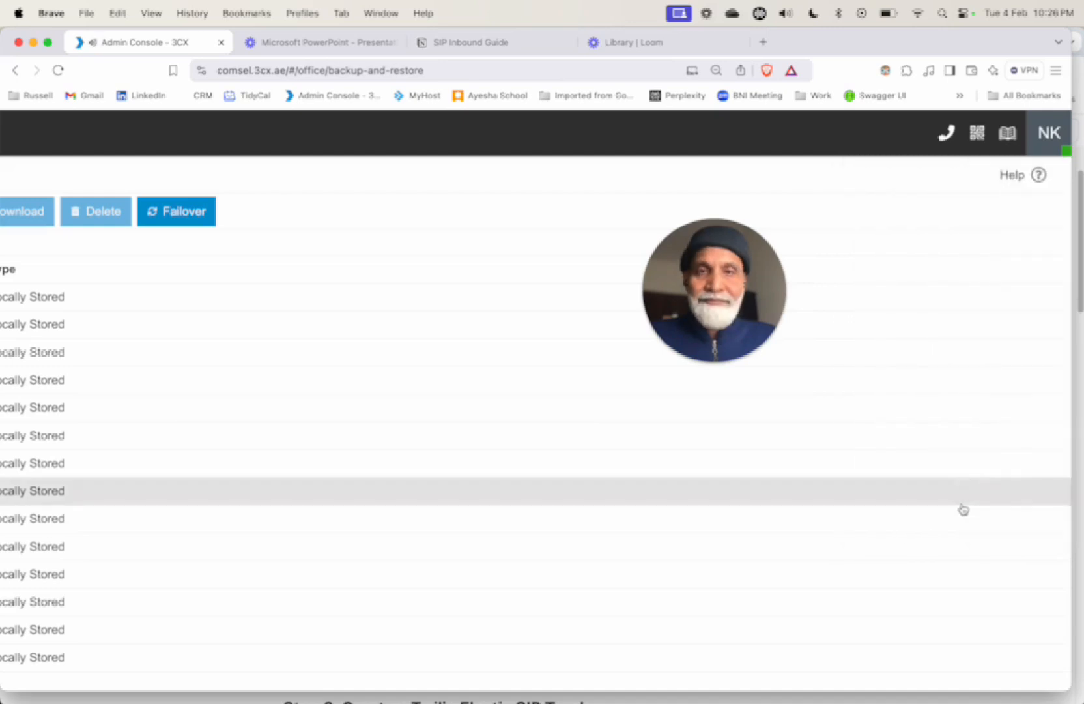